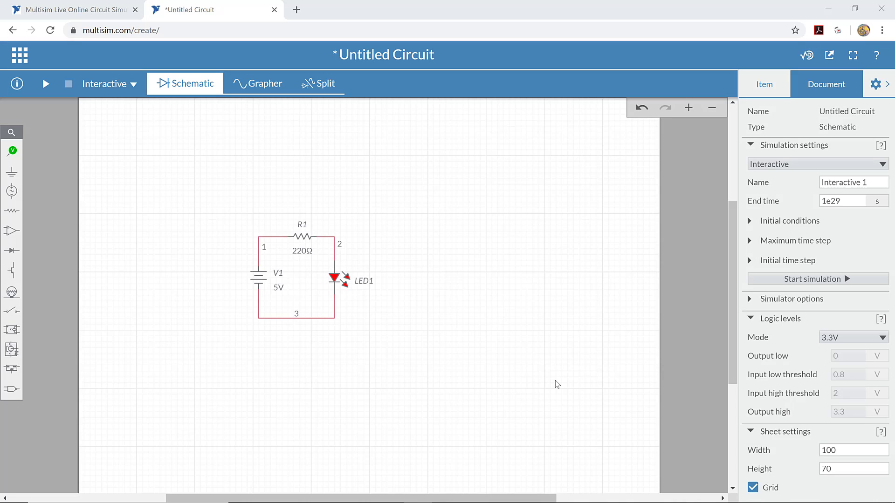
{"action": "mouse_move", "coordinate": [247, 285]}
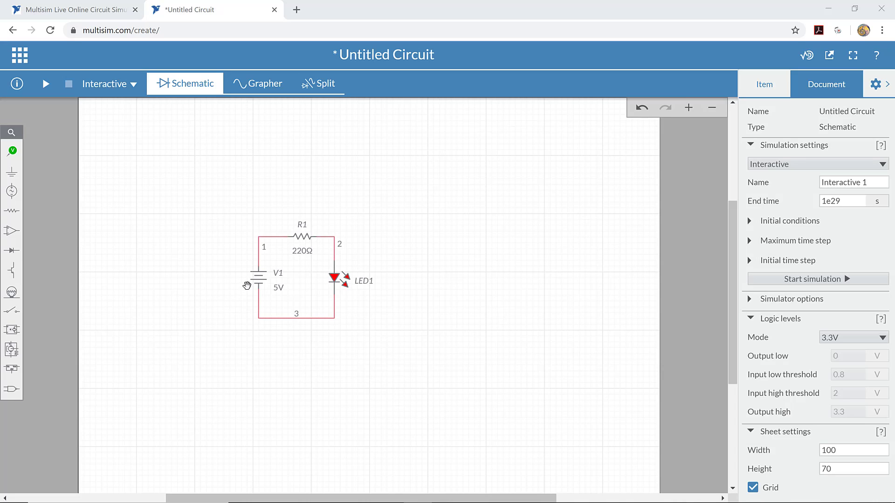
{"action": "mouse_move", "coordinate": [301, 255]}
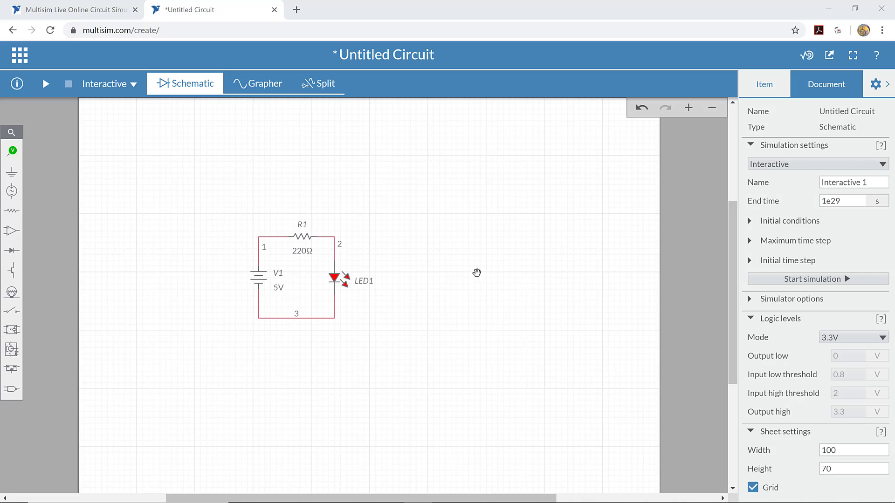
Step: Start a new blank circuit from the Multisim Live home page
{"action": "left_click", "coordinate": [68, 9]}
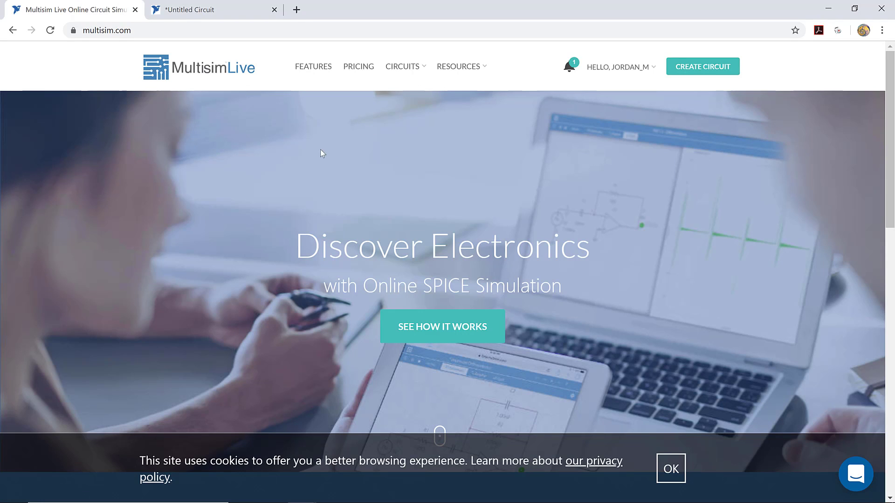
{"action": "mouse_move", "coordinate": [387, 180]}
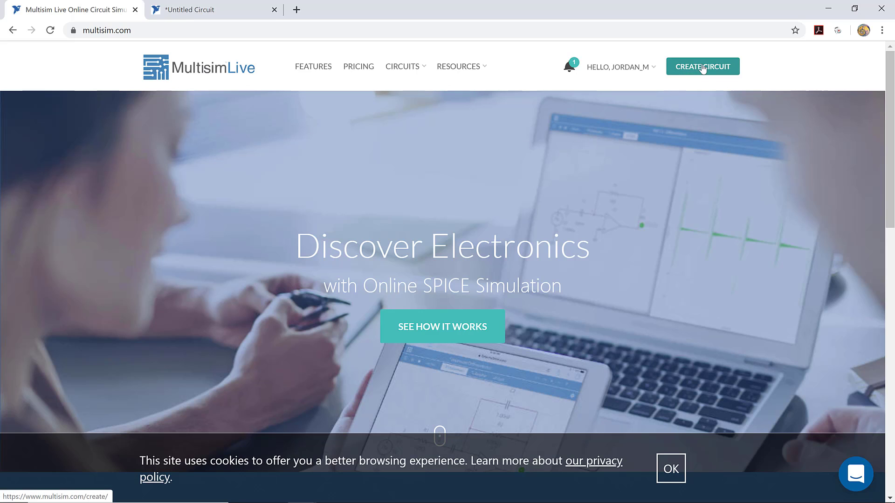
{"action": "left_click", "coordinate": [703, 66]}
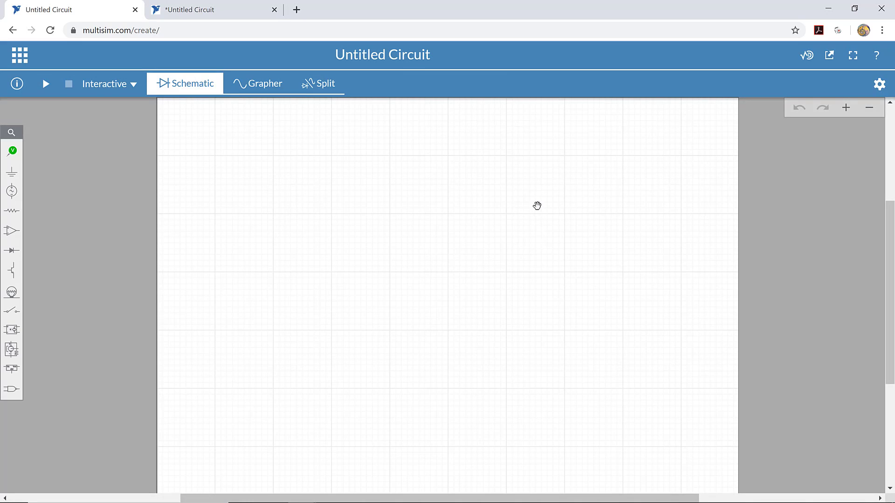
{"action": "mouse_move", "coordinate": [451, 222]}
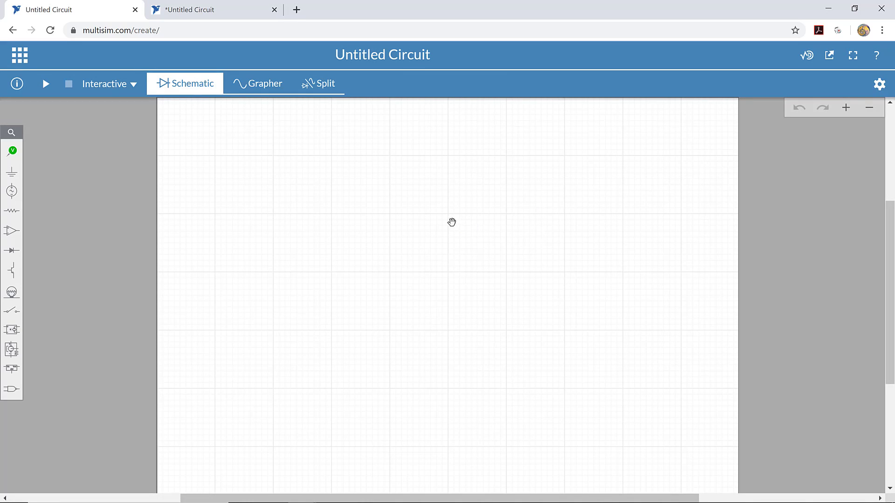
{"action": "mouse_move", "coordinate": [444, 215]}
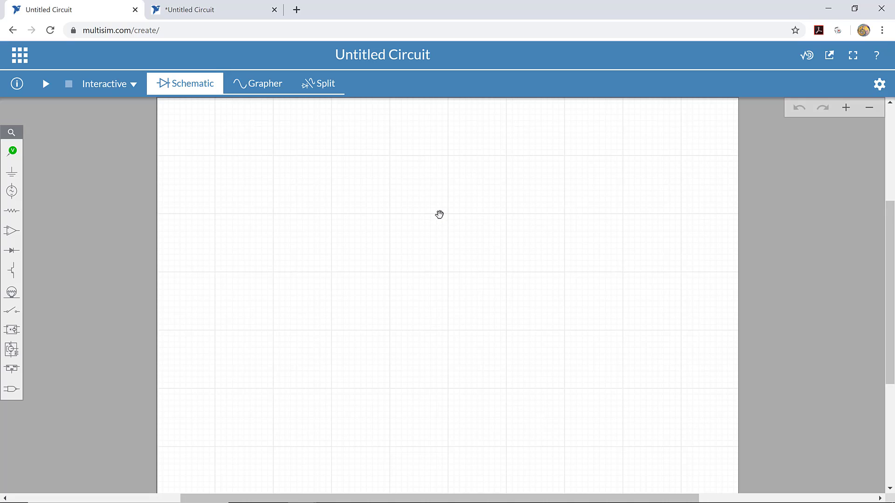
{"action": "mouse_move", "coordinate": [48, 267]}
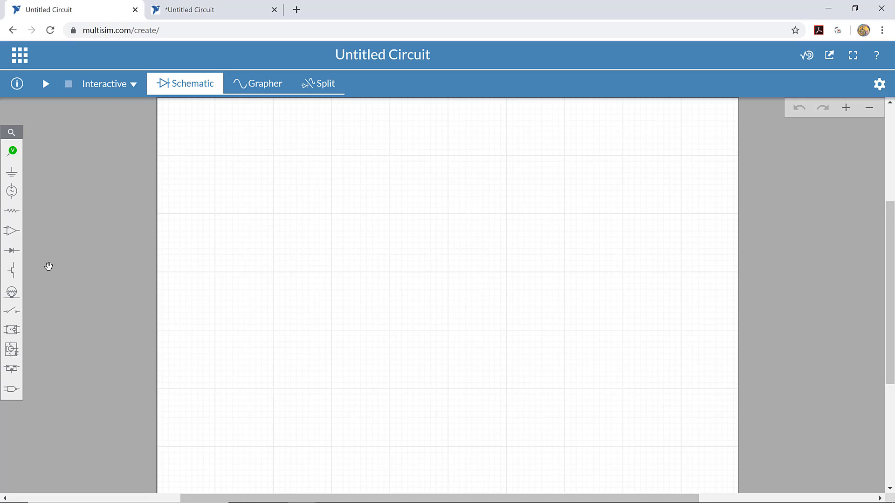
{"action": "mouse_move", "coordinate": [12, 190]}
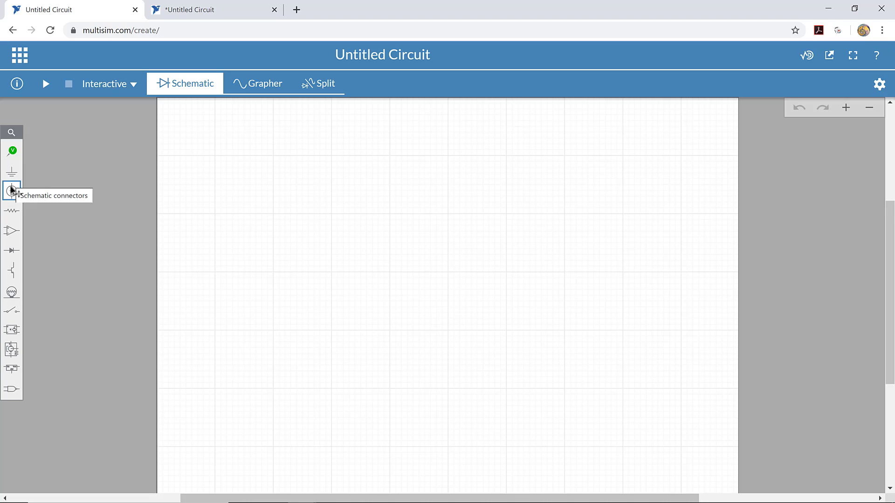
{"action": "mouse_move", "coordinate": [11, 190]}
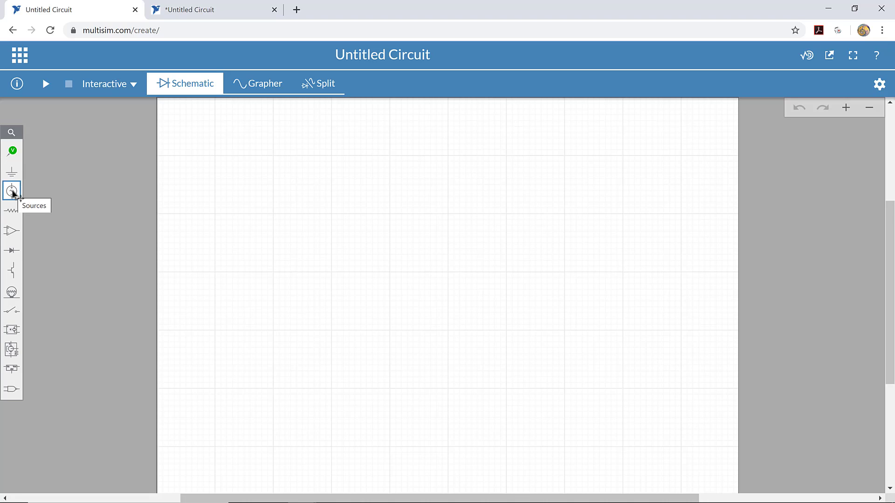
Step: Place a DC voltage source V1 from the Sources group onto the empty canvas
{"action": "left_click", "coordinate": [11, 191]}
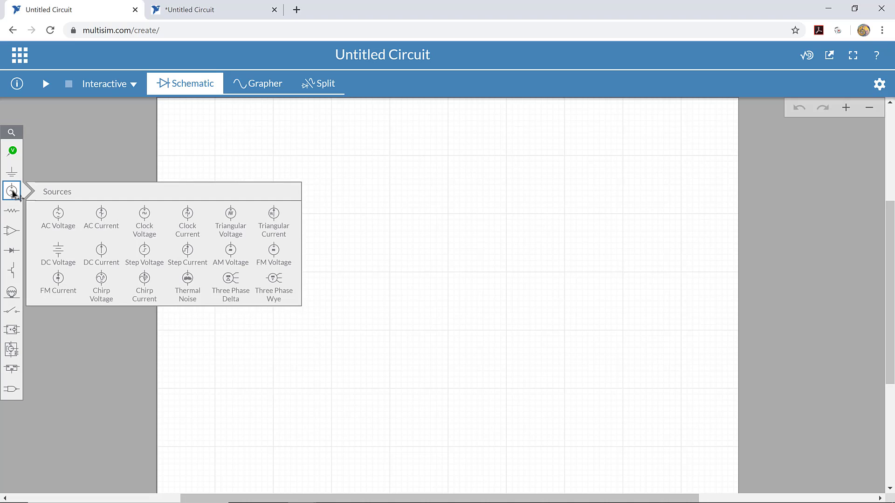
{"action": "left_click", "coordinate": [58, 253]}
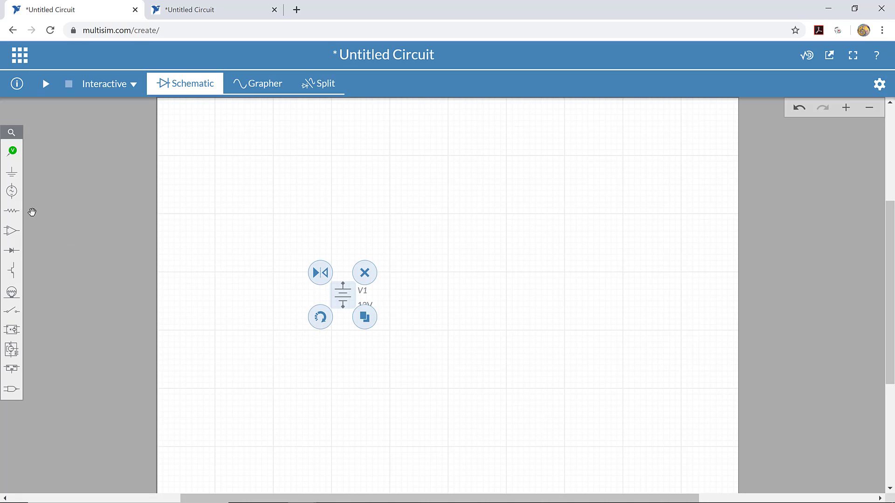
{"action": "mouse_move", "coordinate": [11, 210]}
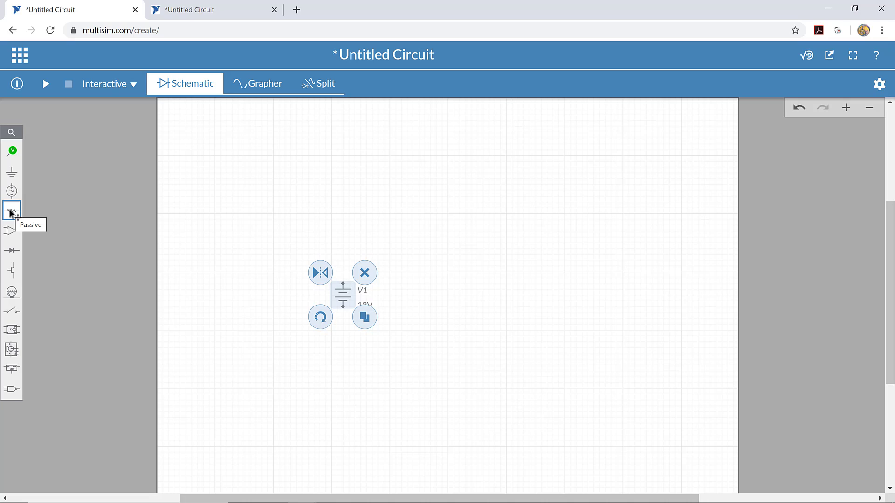
Step: Place a 1 kΩ resistor R1 above and to the right of V1
{"action": "left_click", "coordinate": [11, 209]}
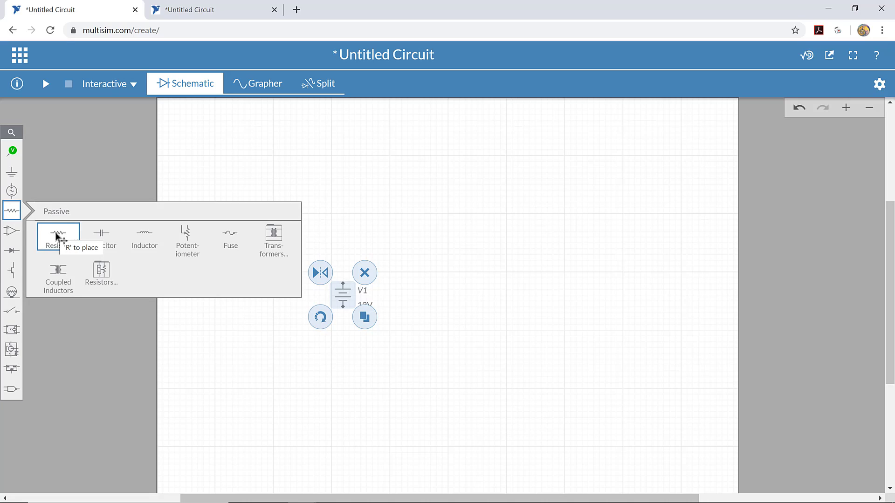
{"action": "left_click", "coordinate": [57, 234]}
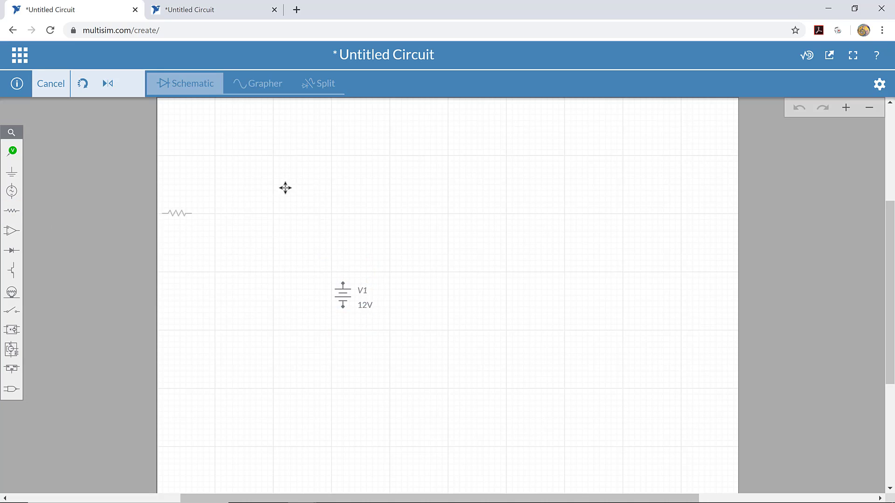
{"action": "left_click_drag", "start_coordinate": [177, 213], "coordinate": [410, 247]}
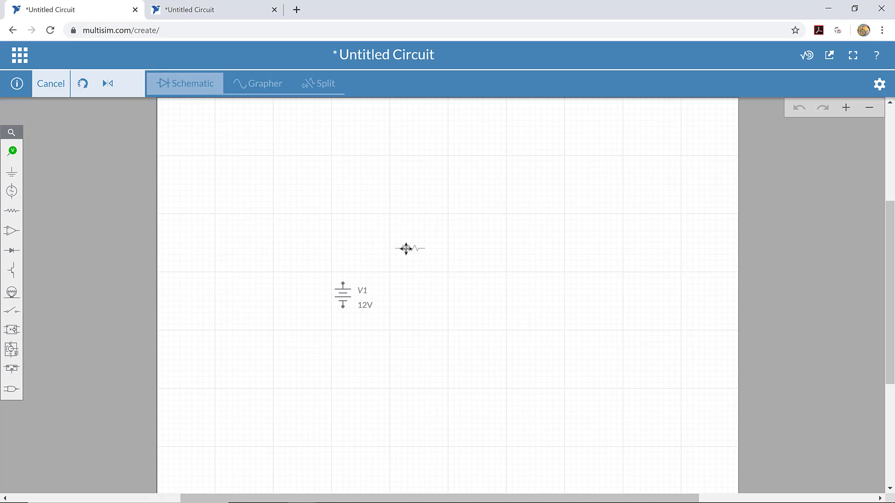
{"action": "left_click", "coordinate": [409, 247]}
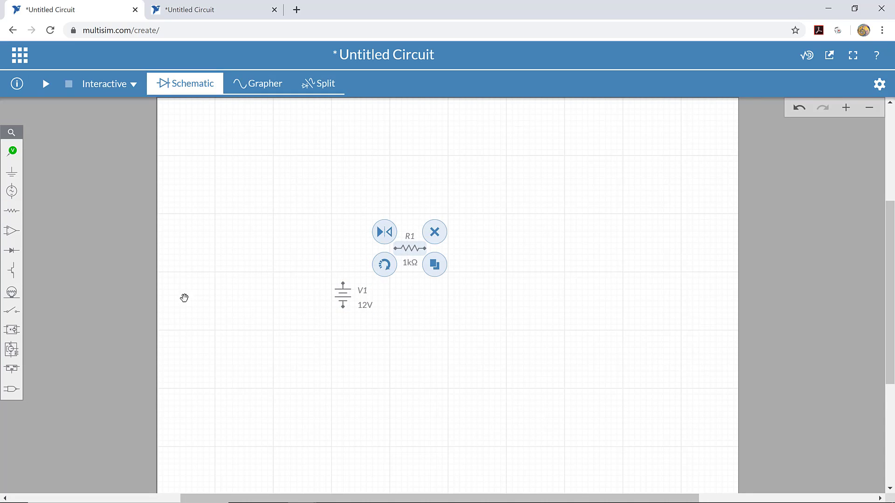
{"action": "mouse_move", "coordinate": [11, 249]}
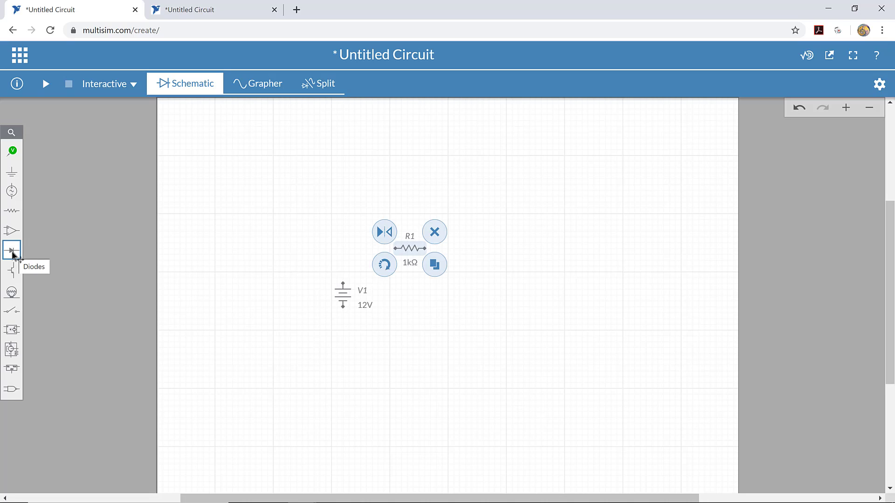
Step: Place LED1 from the Diodes group to the right of V1
{"action": "left_click", "coordinate": [11, 250]}
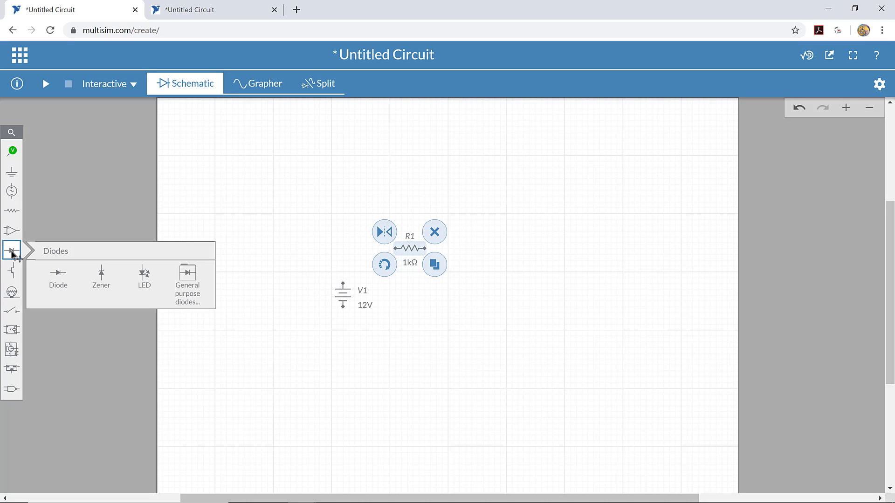
{"action": "left_click", "coordinate": [143, 275]}
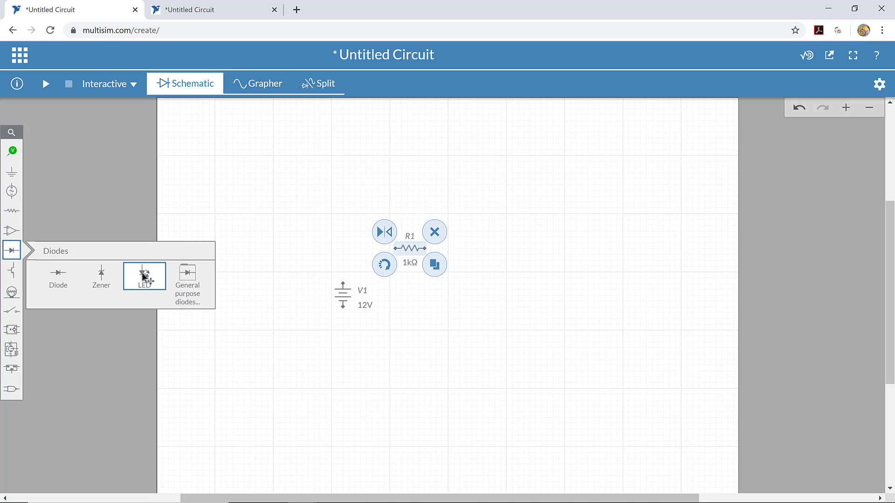
{"action": "left_click", "coordinate": [143, 276]}
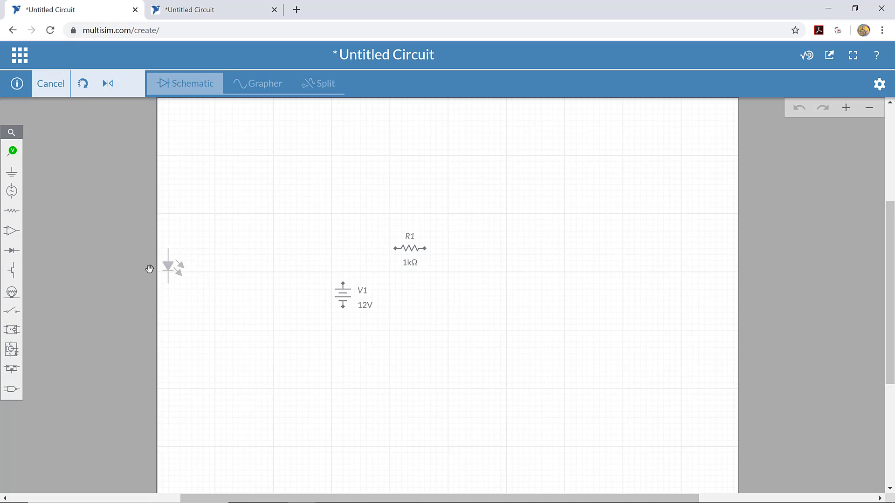
{"action": "left_click_drag", "start_coordinate": [174, 267], "coordinate": [459, 295]}
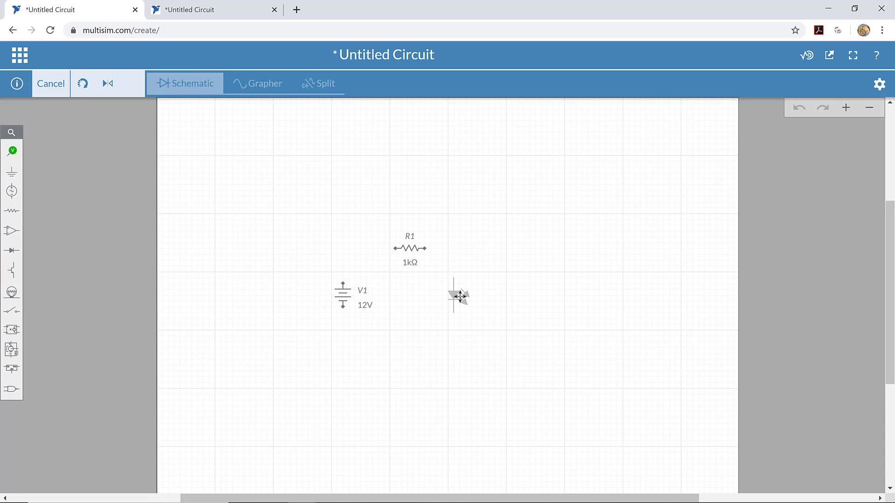
{"action": "left_click", "coordinate": [460, 296]}
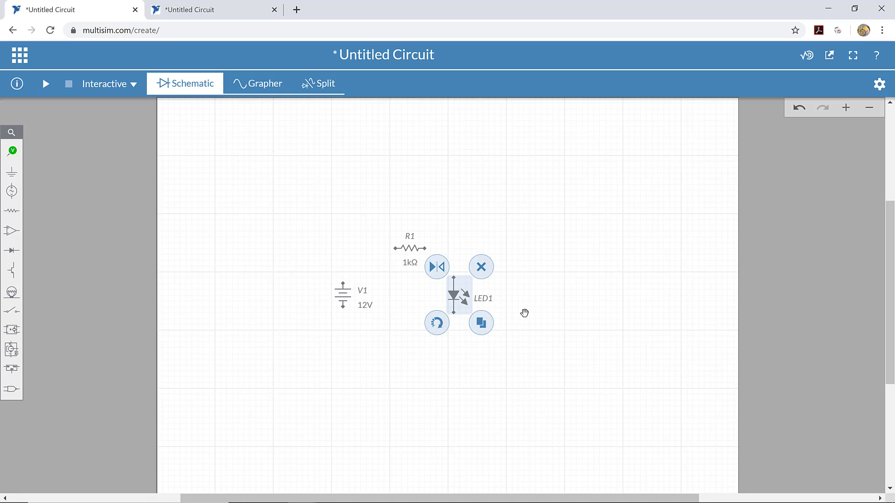
{"action": "left_click", "coordinate": [524, 314]}
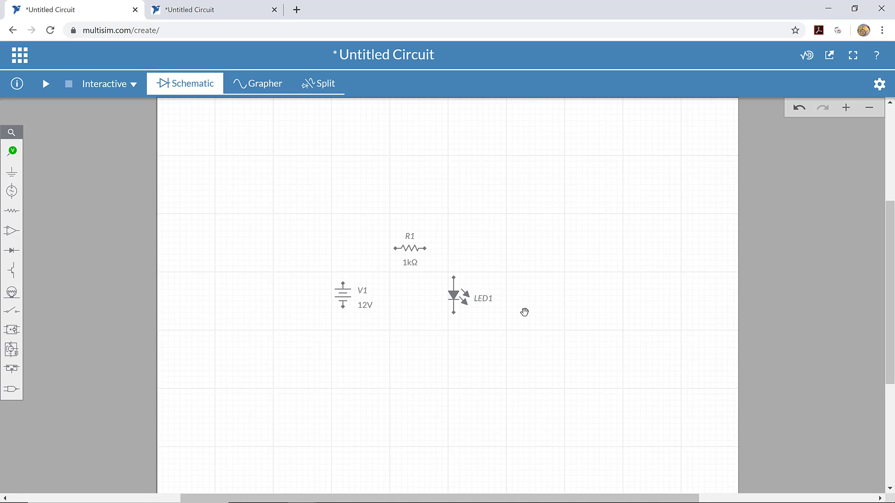
{"action": "mouse_move", "coordinate": [356, 275]}
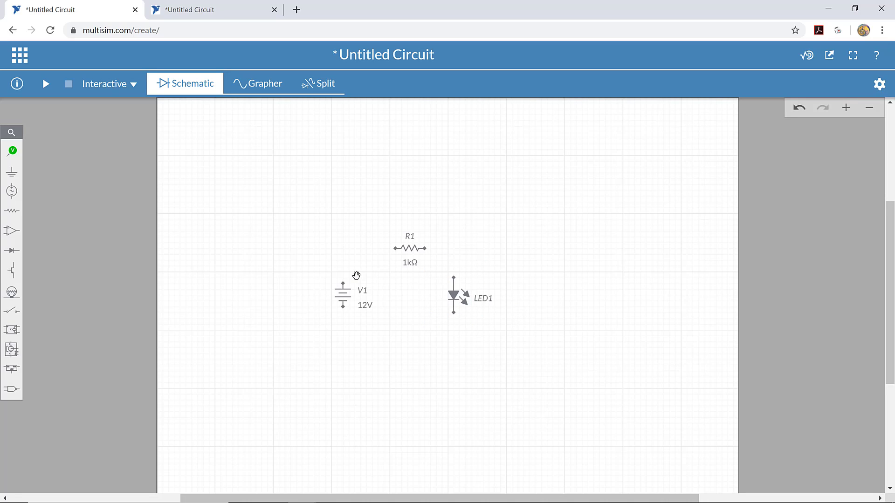
{"action": "mouse_move", "coordinate": [347, 281]}
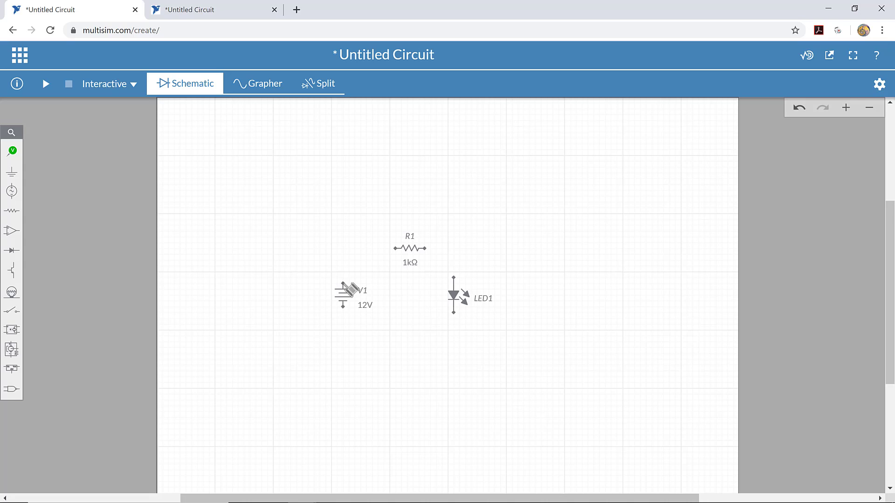
Step: Wire V1's top to R1 and LED1's bottom back to V1, closing the loop
{"action": "left_click_drag", "start_coordinate": [342, 286], "coordinate": [403, 246]}
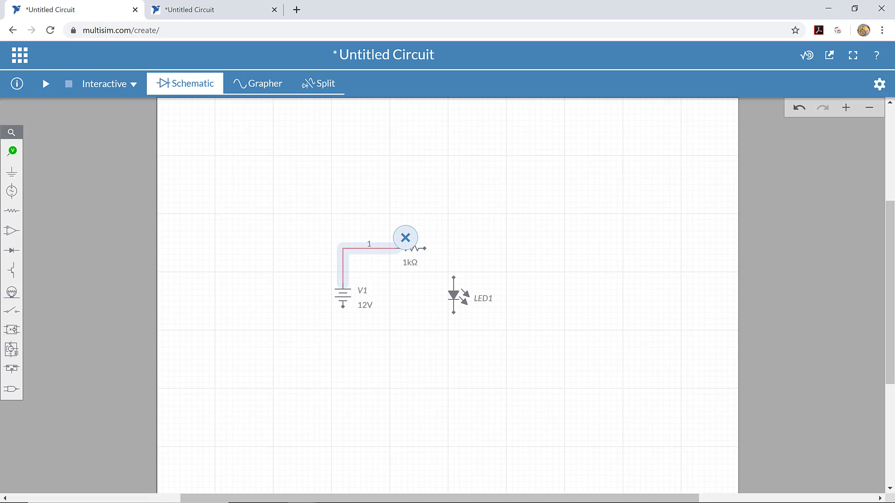
{"action": "mouse_move", "coordinate": [432, 247]}
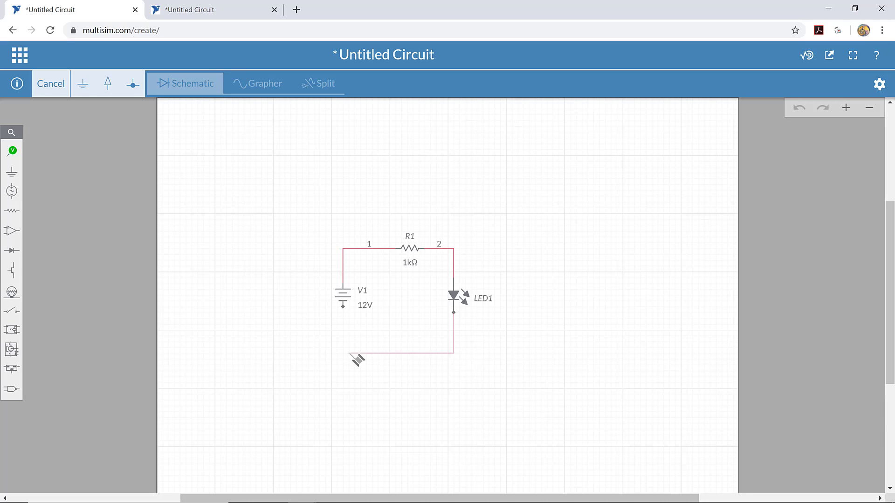
{"action": "left_click_drag", "start_coordinate": [357, 360], "coordinate": [342, 311]}
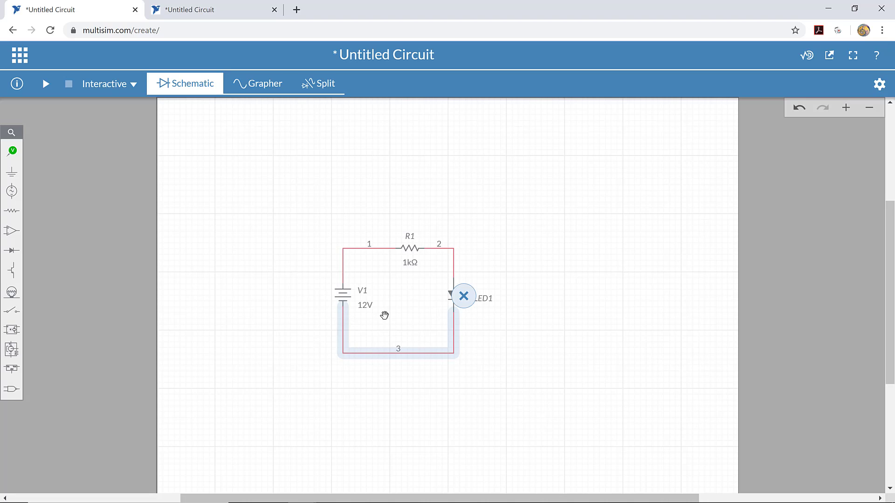
{"action": "mouse_move", "coordinate": [523, 246]}
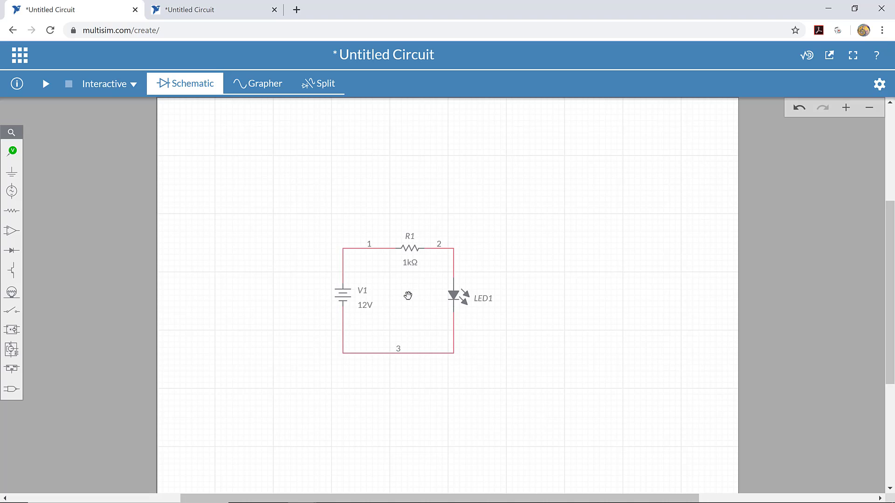
{"action": "mouse_move", "coordinate": [389, 298]}
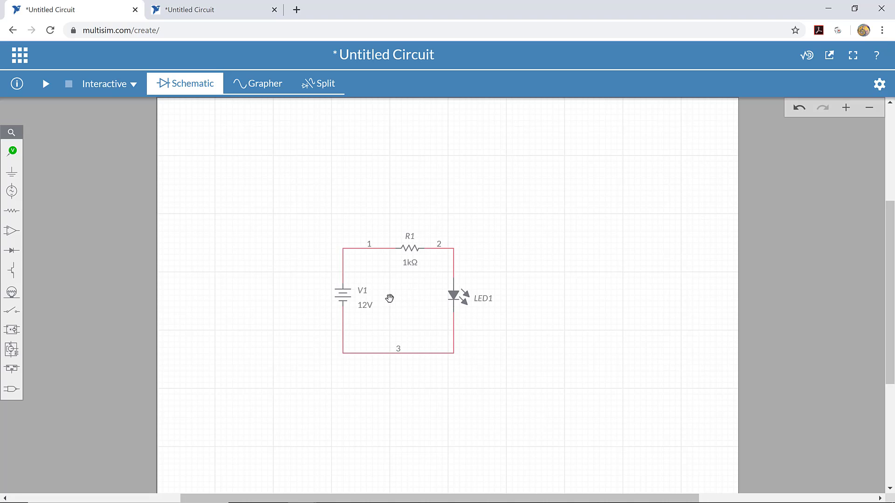
{"action": "mouse_move", "coordinate": [355, 310]}
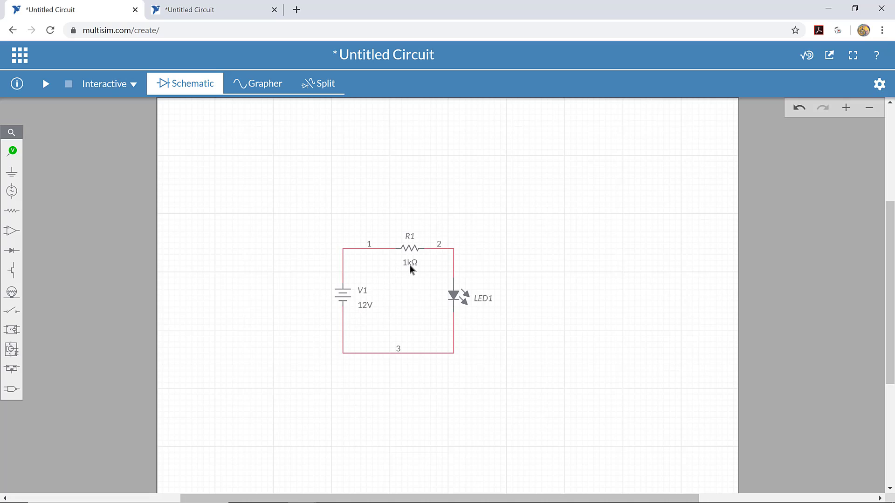
{"action": "mouse_move", "coordinate": [363, 316]}
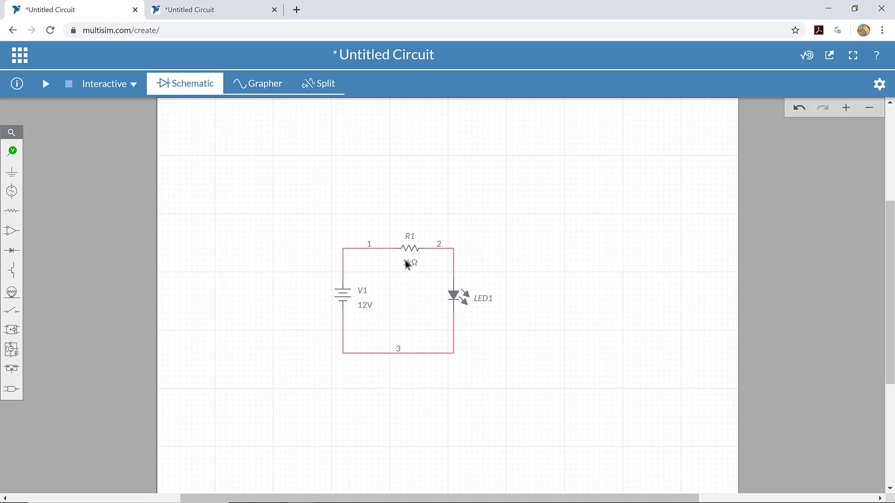
{"action": "mouse_move", "coordinate": [370, 320]}
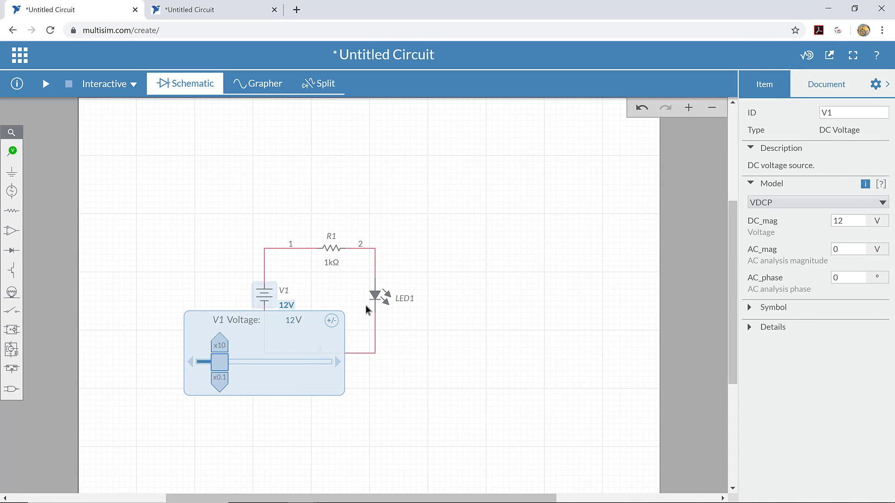
{"action": "mouse_move", "coordinate": [320, 337]}
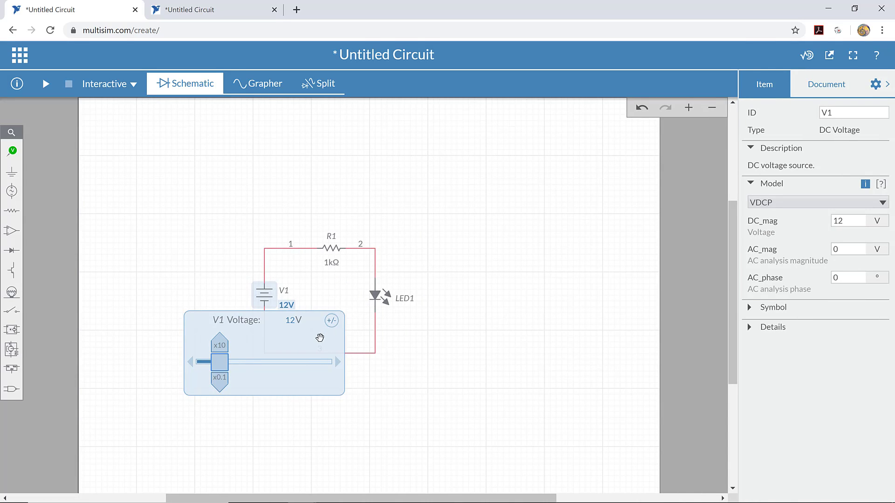
{"action": "mouse_move", "coordinate": [266, 357]}
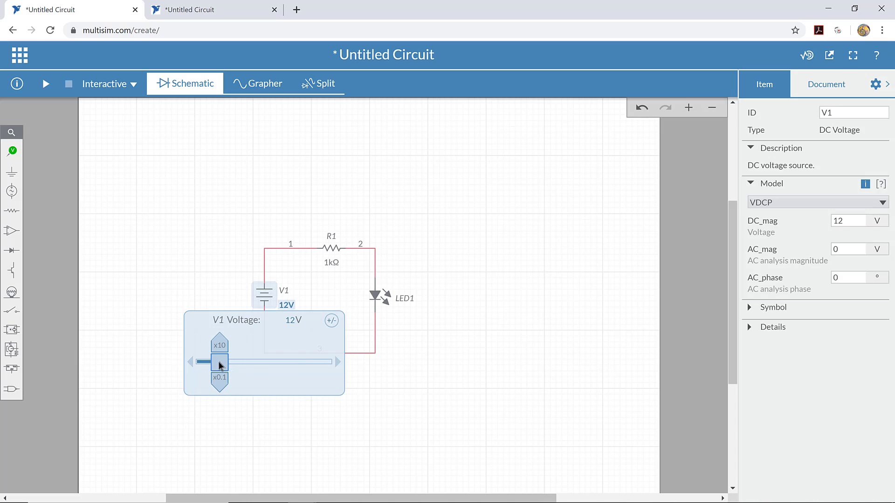
Step: Sweep V1's voltage slider between 0 V and 100 V, leaving it near 5.40 V
{"action": "left_click_drag", "start_coordinate": [220, 362], "coordinate": [256, 362]}
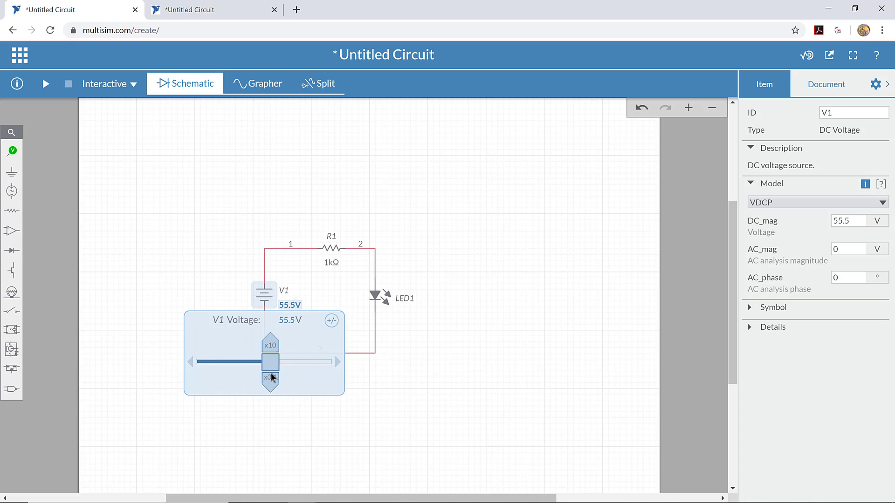
{"action": "left_click_drag", "start_coordinate": [270, 362], "coordinate": [207, 362]}
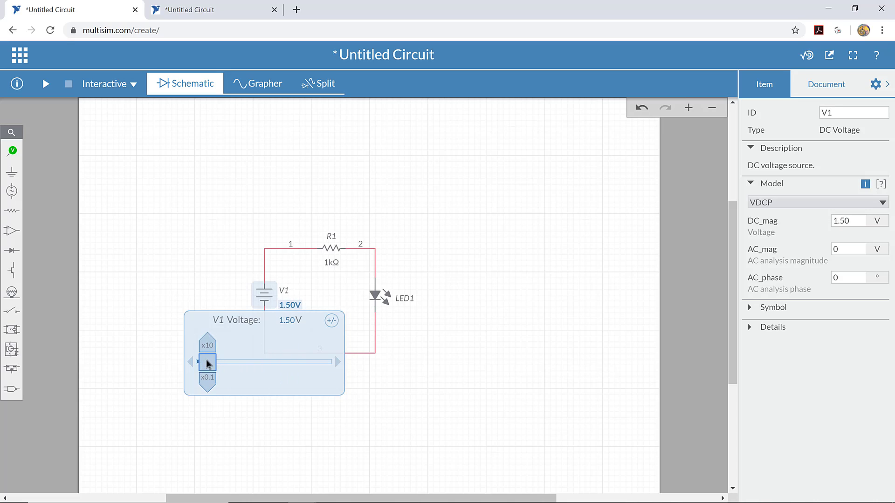
{"action": "left_click_drag", "start_coordinate": [206, 362], "coordinate": [243, 362]}
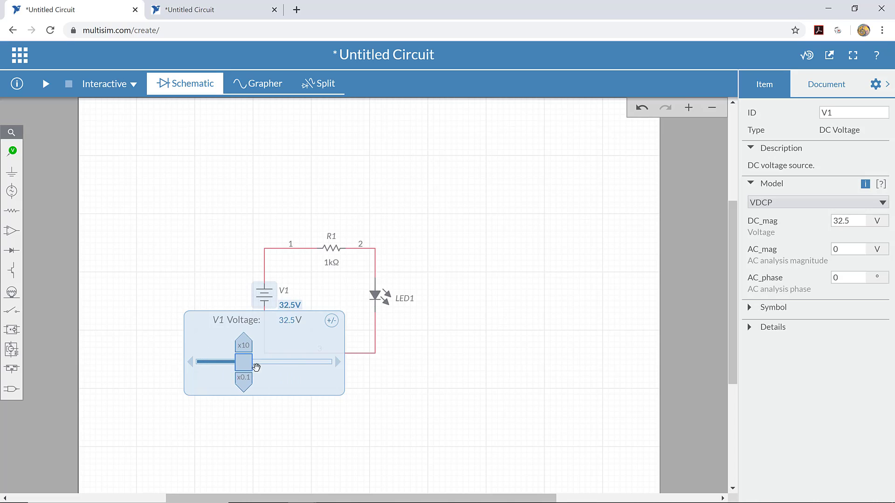
{"action": "left_click_drag", "start_coordinate": [242, 361], "coordinate": [204, 361]}
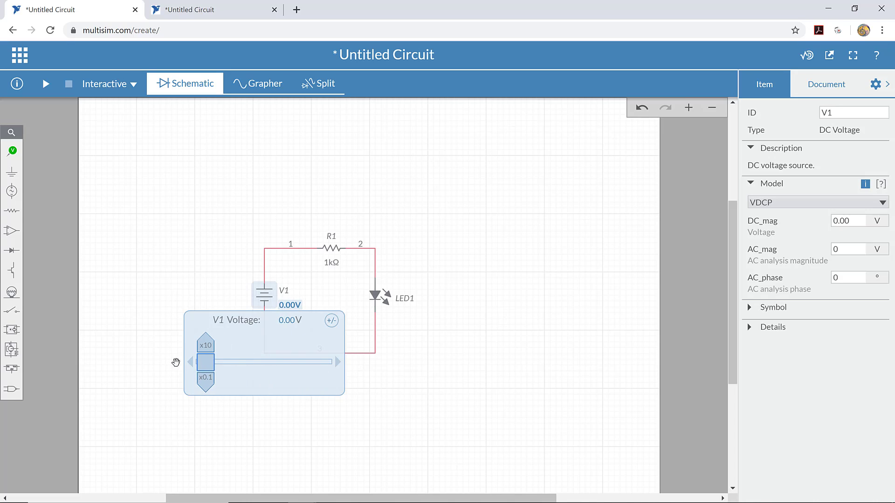
{"action": "left_click_drag", "start_coordinate": [204, 361], "coordinate": [321, 361]}
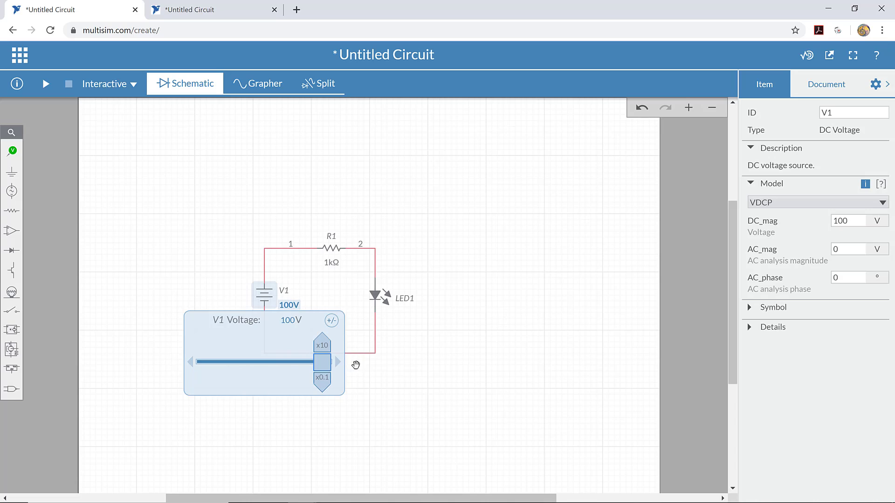
{"action": "left_click_drag", "start_coordinate": [322, 362], "coordinate": [262, 356]}
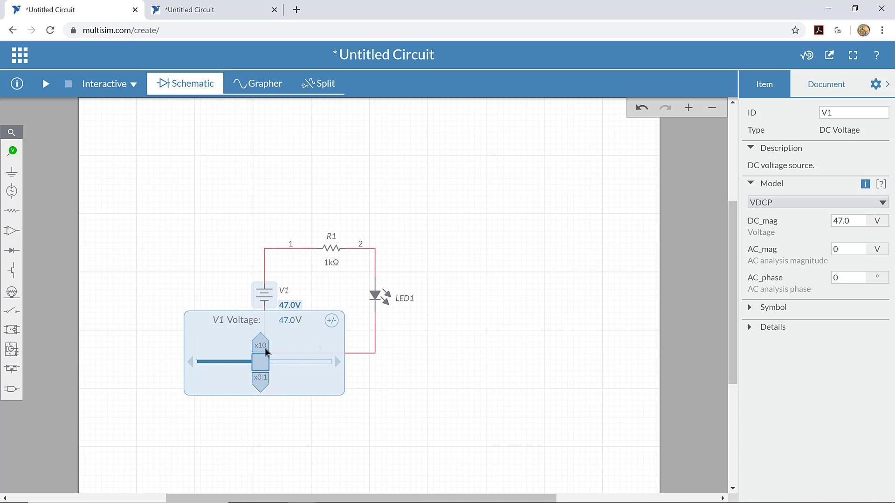
{"action": "mouse_move", "coordinate": [258, 389]}
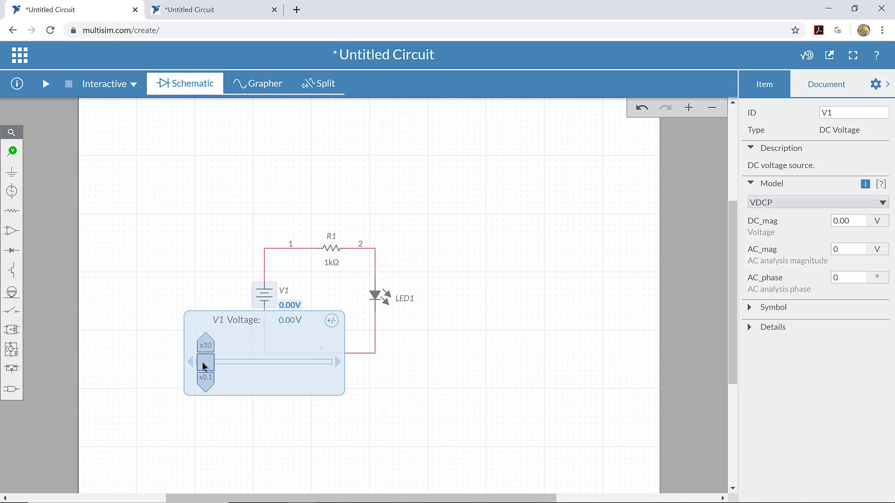
{"action": "left_click_drag", "start_coordinate": [204, 362], "coordinate": [321, 361]}
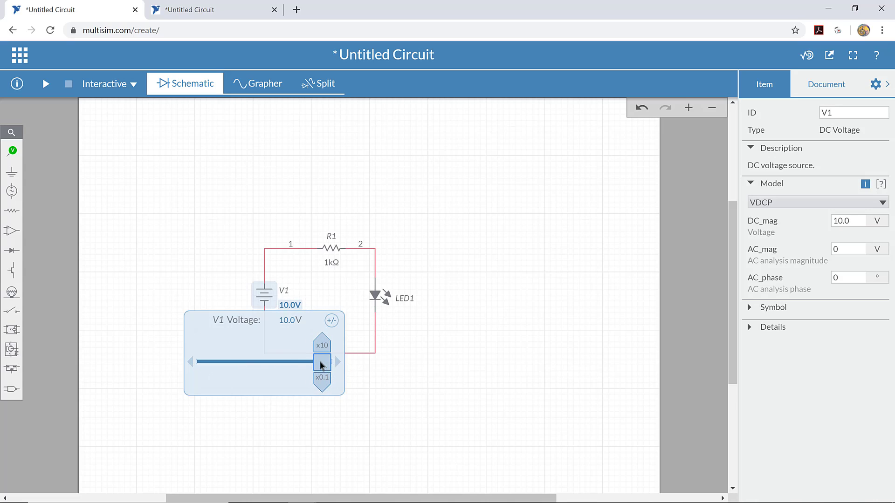
{"action": "left_click_drag", "start_coordinate": [320, 362], "coordinate": [263, 361]}
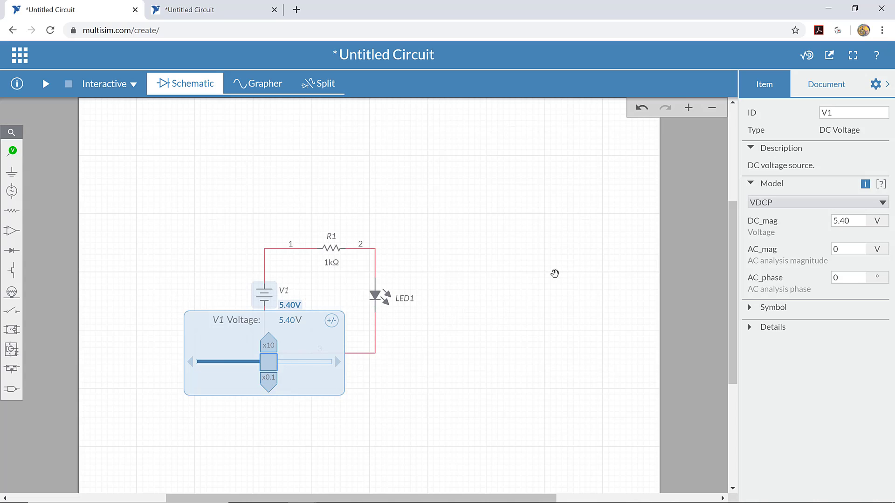
Step: Set V1's DC_mag value to exactly 5 V in the Item panel
{"action": "left_click", "coordinate": [847, 221]}
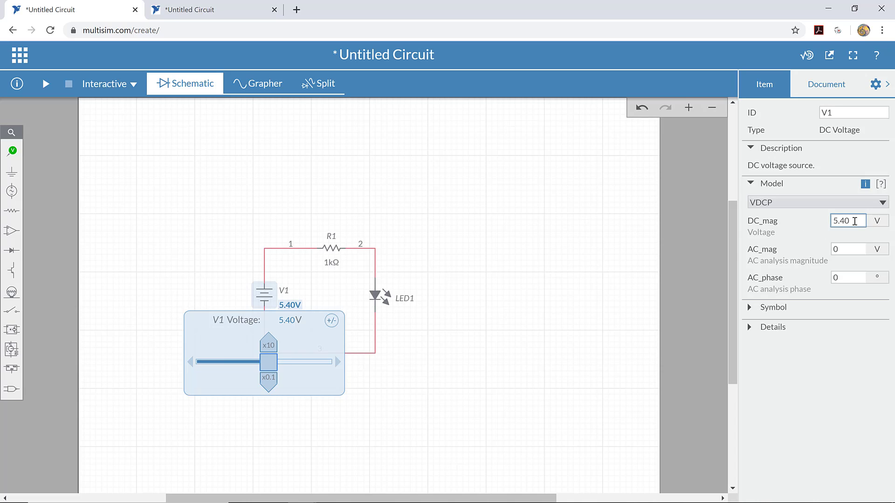
{"action": "triple_click", "coordinate": [847, 220]}
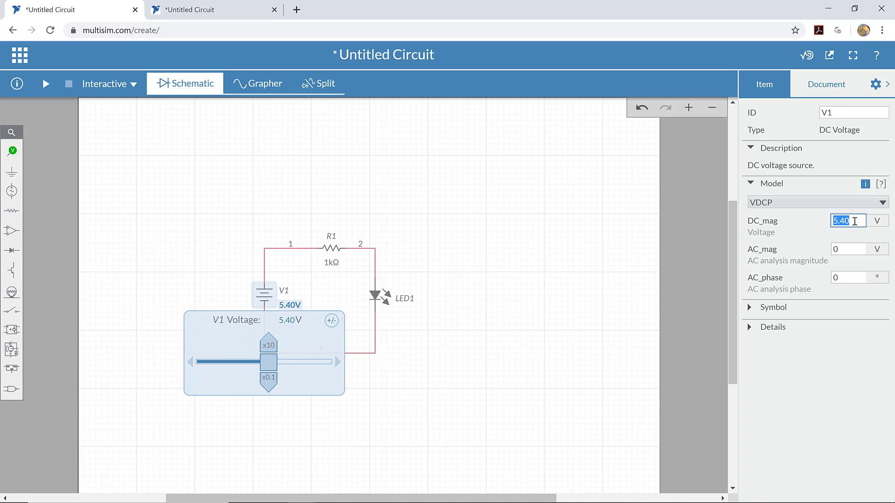
{"action": "type", "text": "5"}
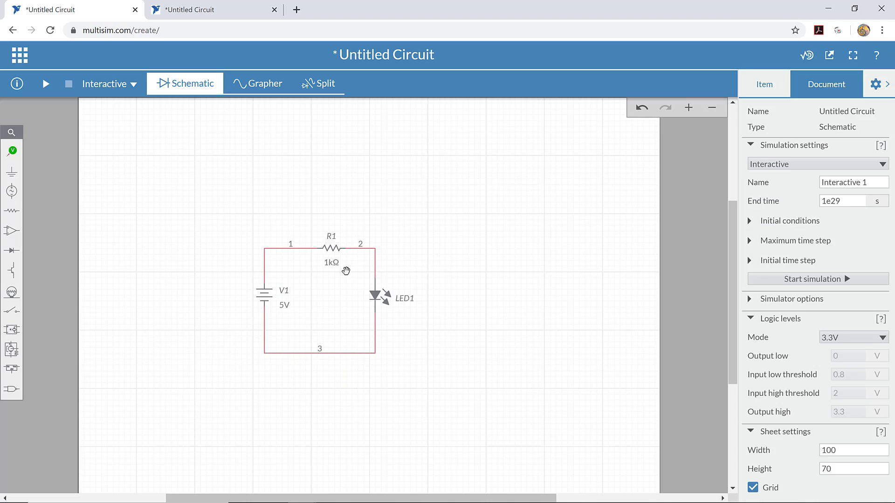
{"action": "mouse_move", "coordinate": [334, 267]}
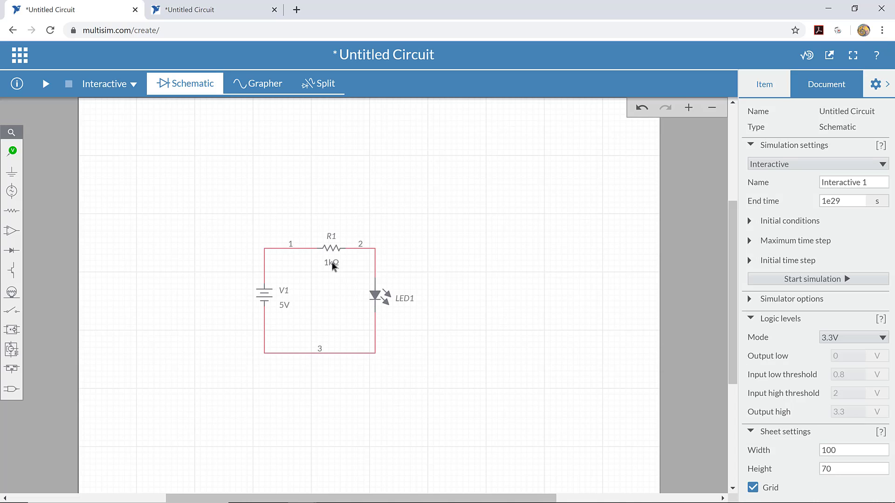
Step: Change R1's resistance from 1k to 220 Ω in the Item panel
{"action": "left_click", "coordinate": [330, 247]}
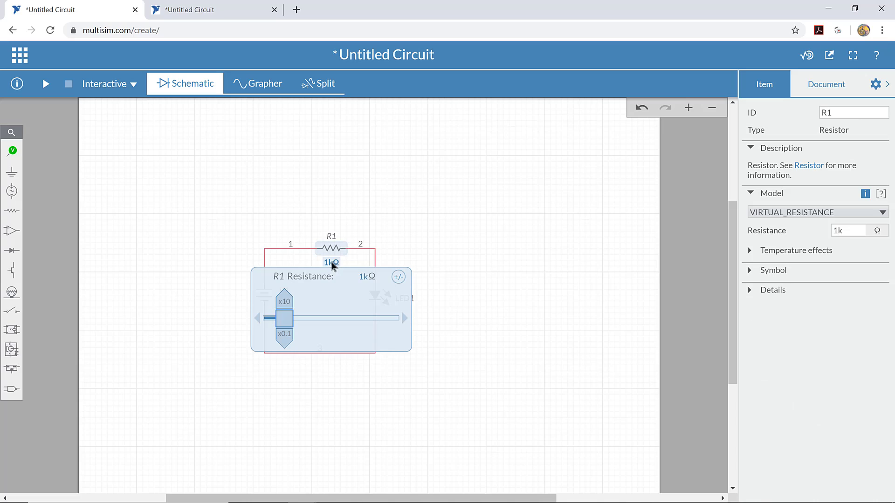
{"action": "left_click", "coordinate": [847, 230]}
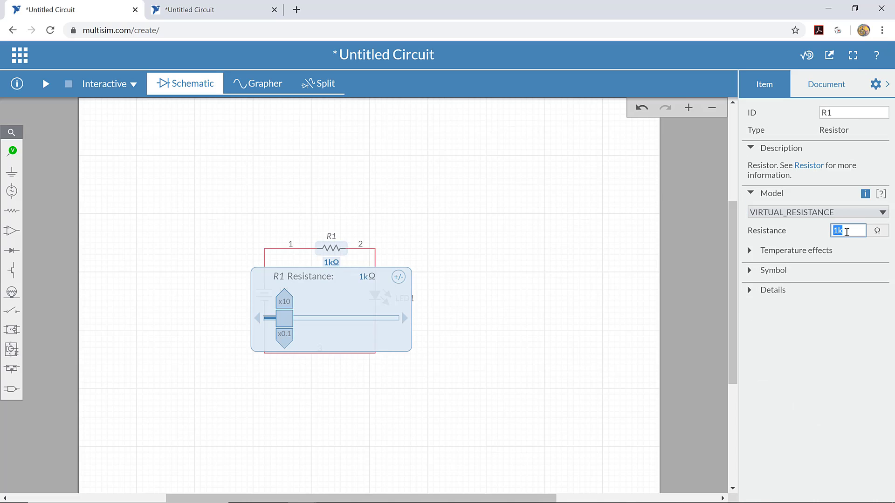
{"action": "type", "text": "2"}
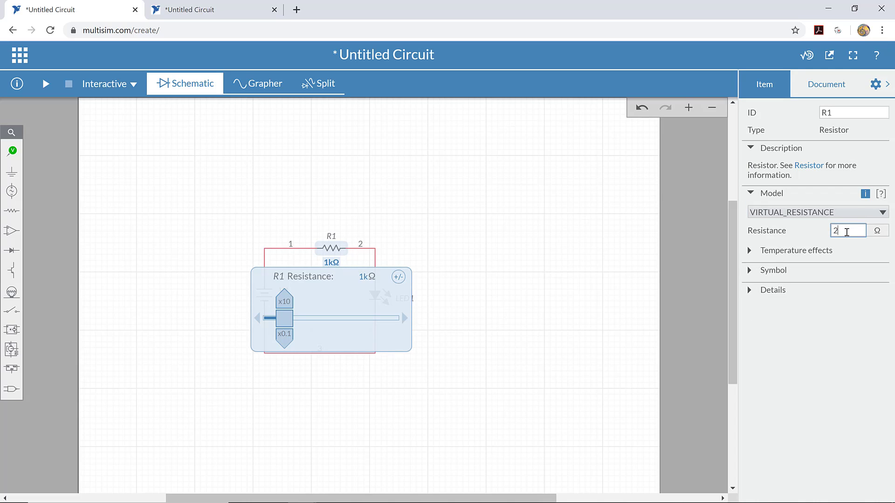
{"action": "type", "text": "20"}
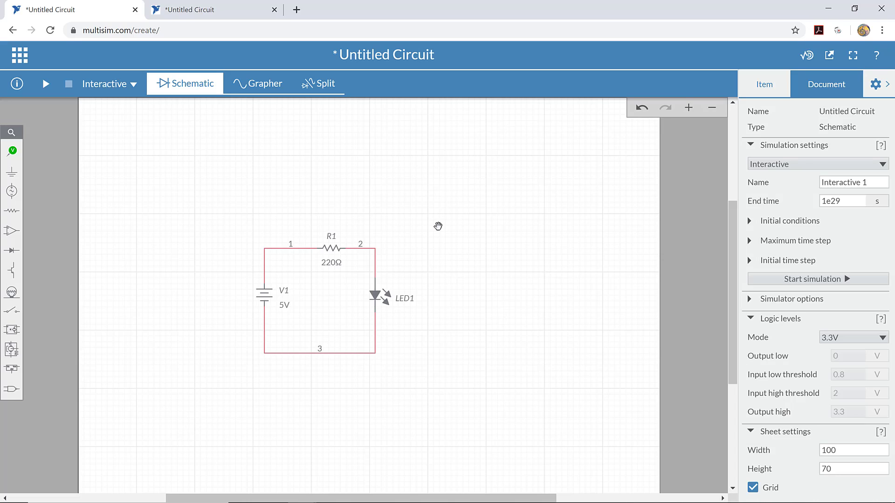
{"action": "mouse_move", "coordinate": [152, 149]}
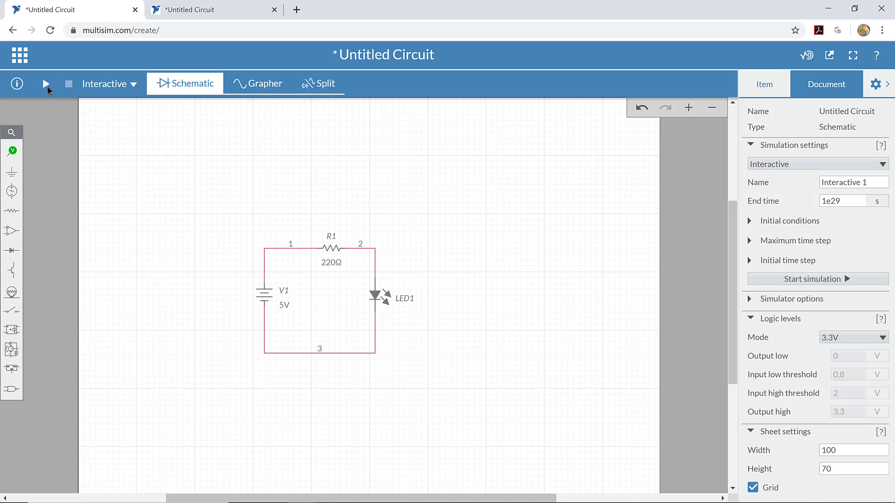
{"action": "mouse_move", "coordinate": [44, 83]}
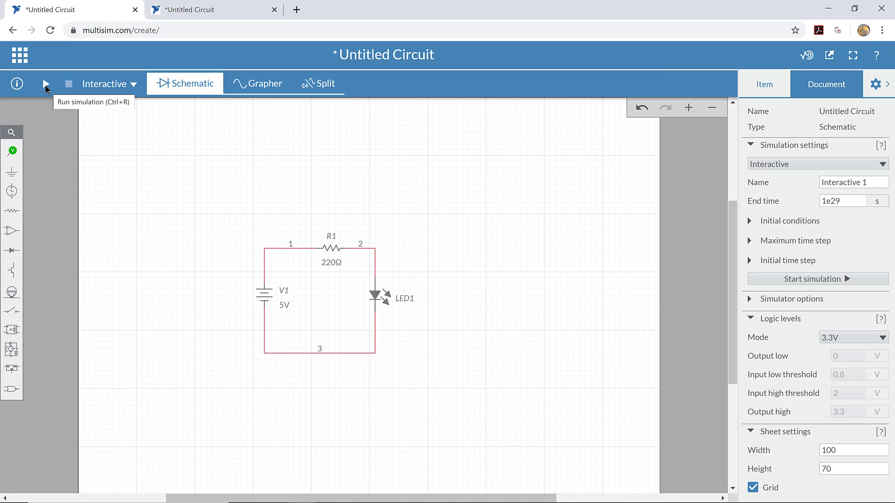
Step: Run the simulation so LED1 lights red
{"action": "left_click", "coordinate": [44, 84]}
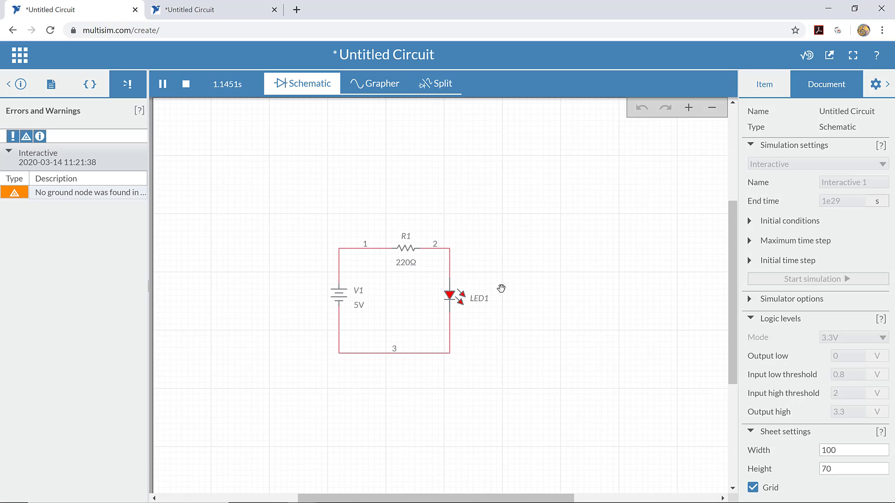
{"action": "mouse_move", "coordinate": [523, 271]}
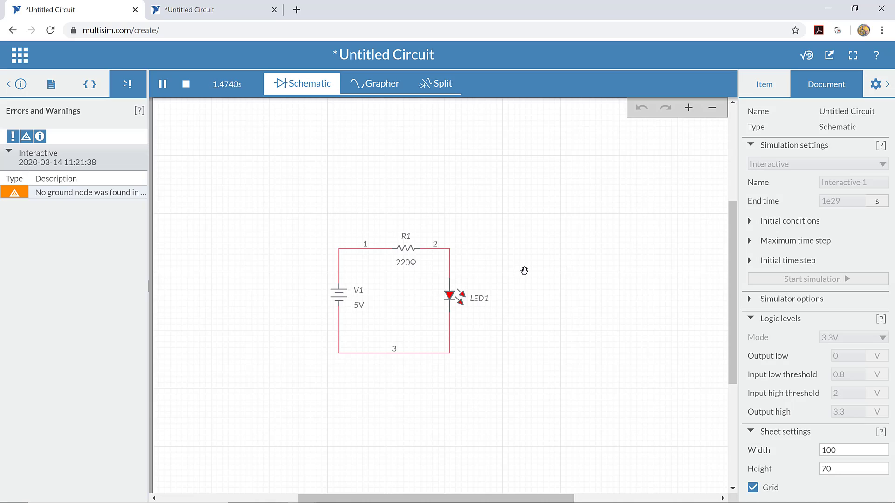